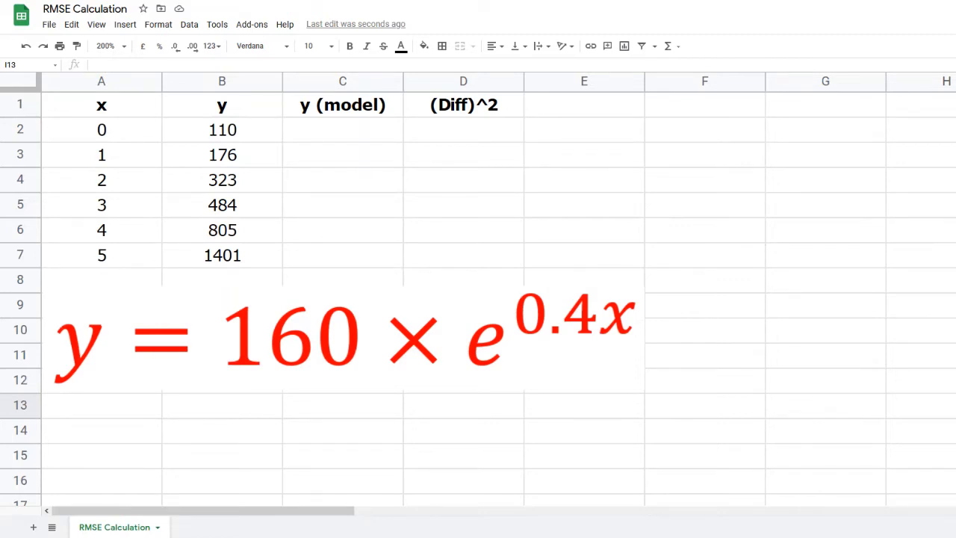
- Enter =160*EXP(0.4*A2) in C2, giving the model value 160
text(=160*EXP(0.4*A2))
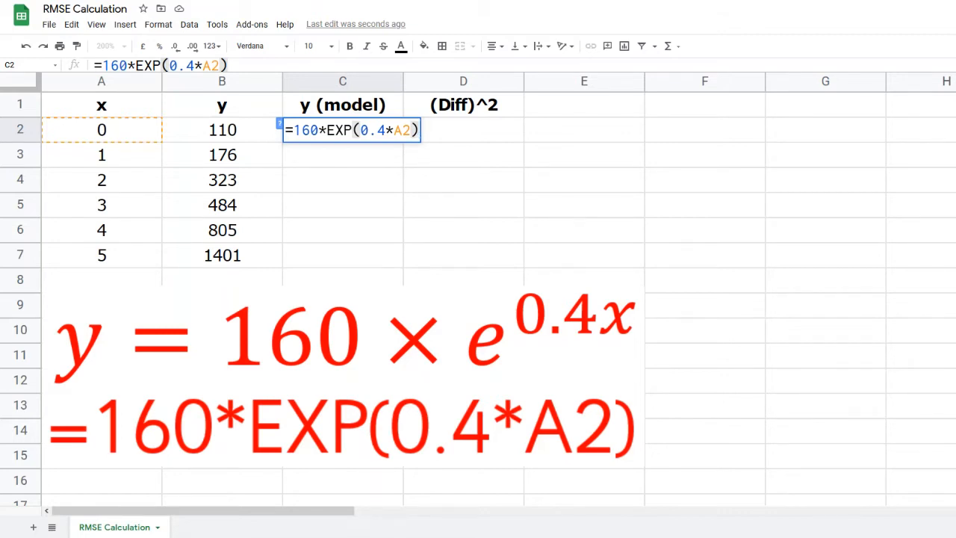
mouse_move(592, 152)
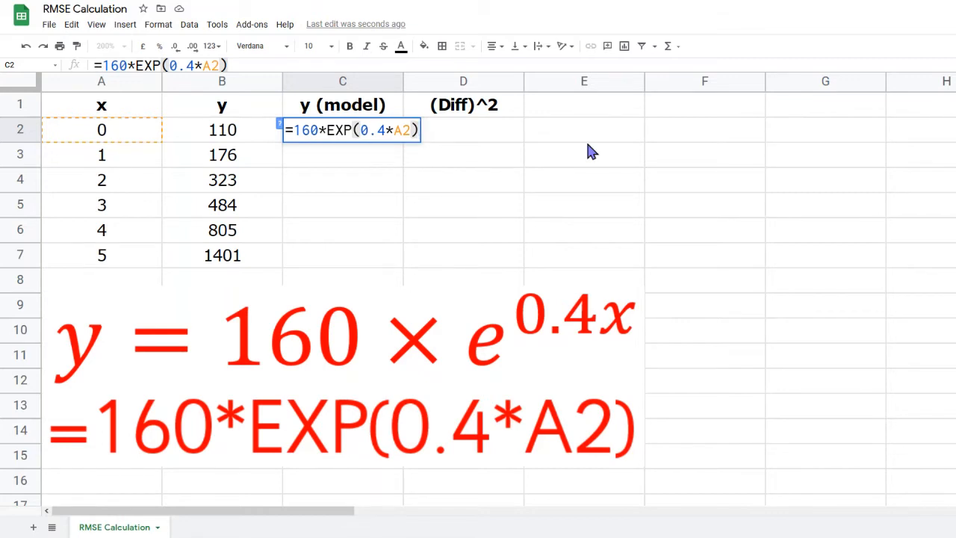
key(Enter)
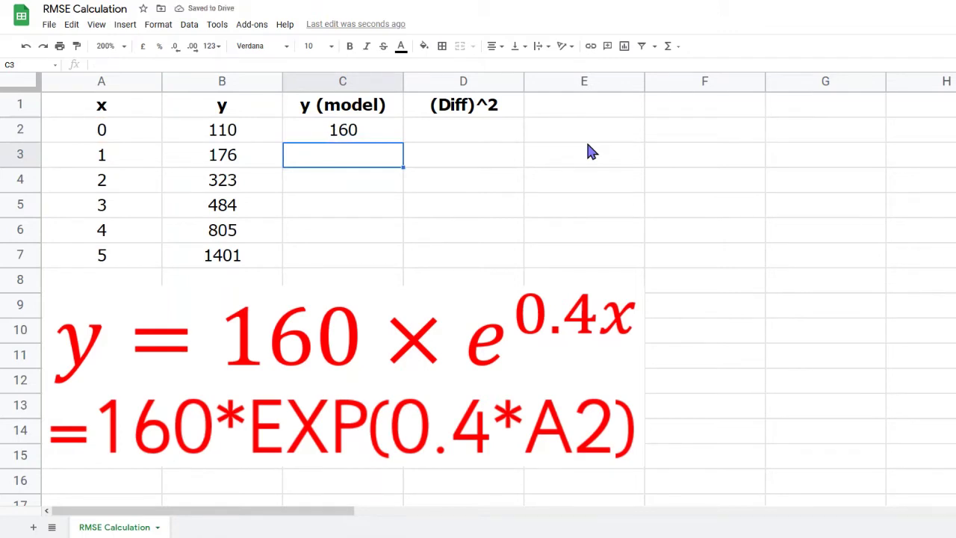
mouse_move(645, 206)
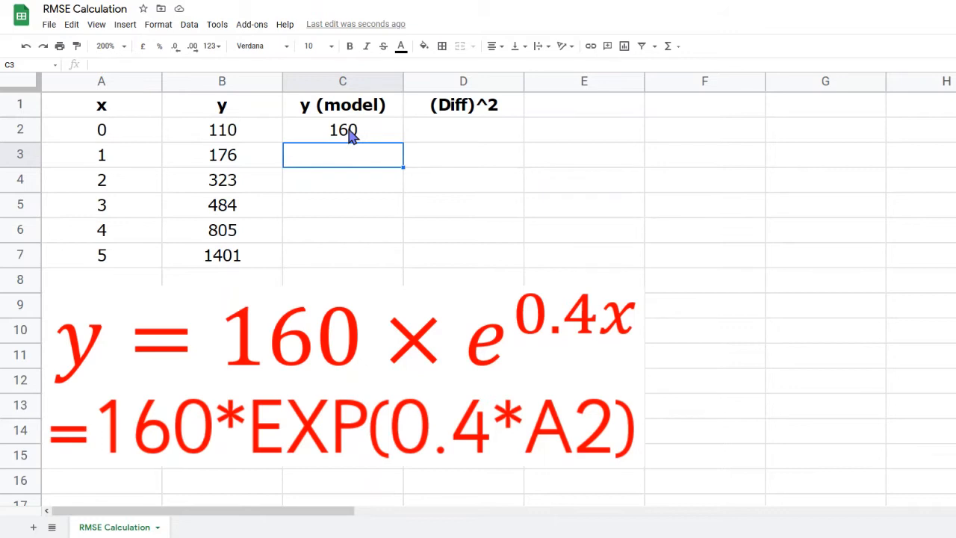
- Copy the C2 model formula down through C7 for all six x values
click(343, 130)
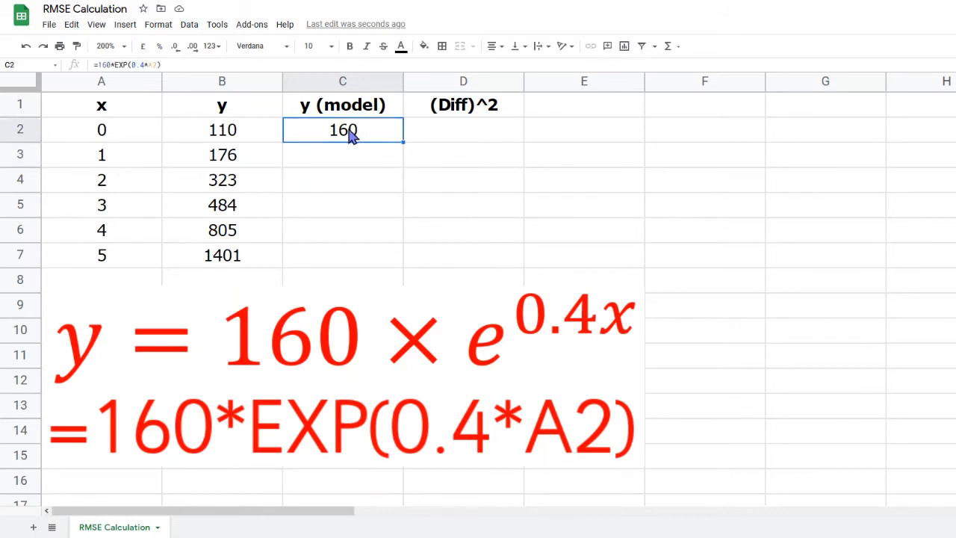
mouse_move(403, 138)
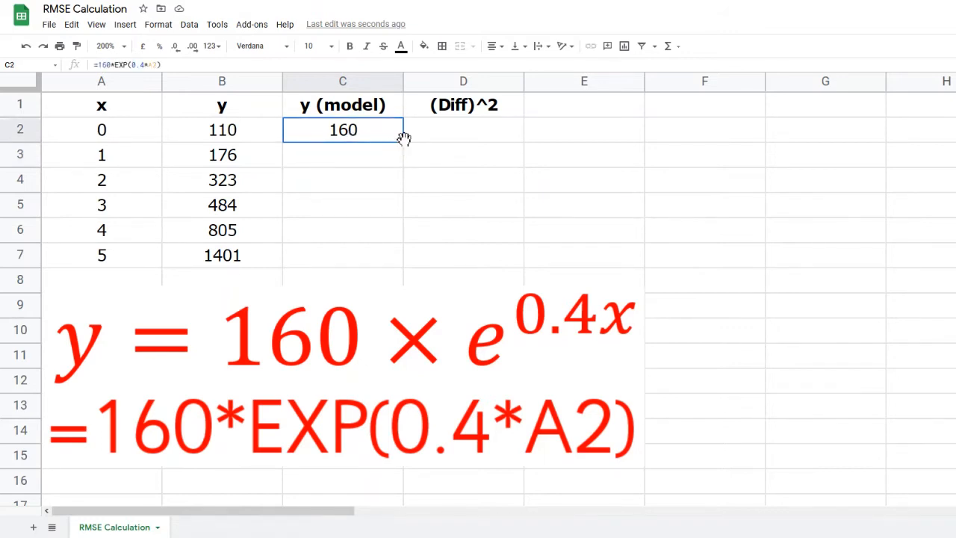
mouse_move(402, 148)
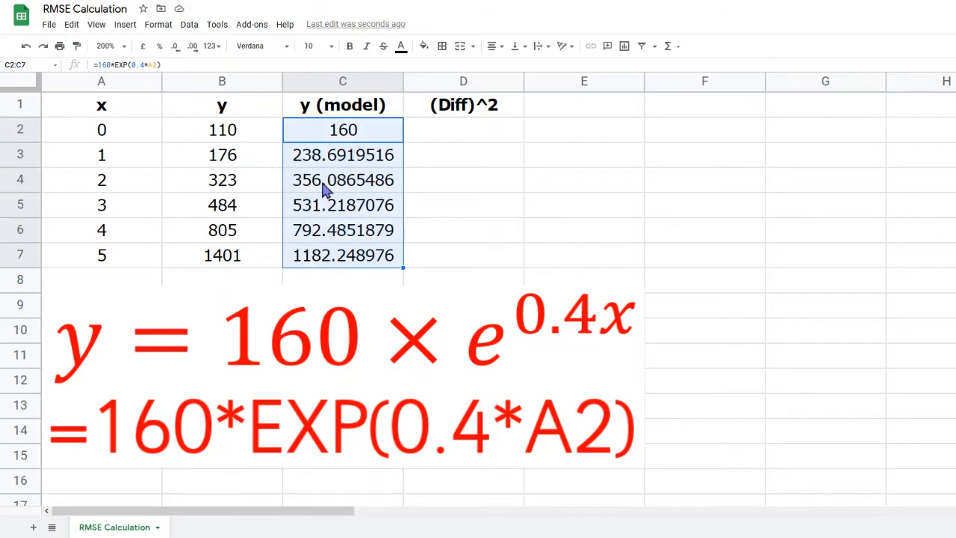
key(Delete)
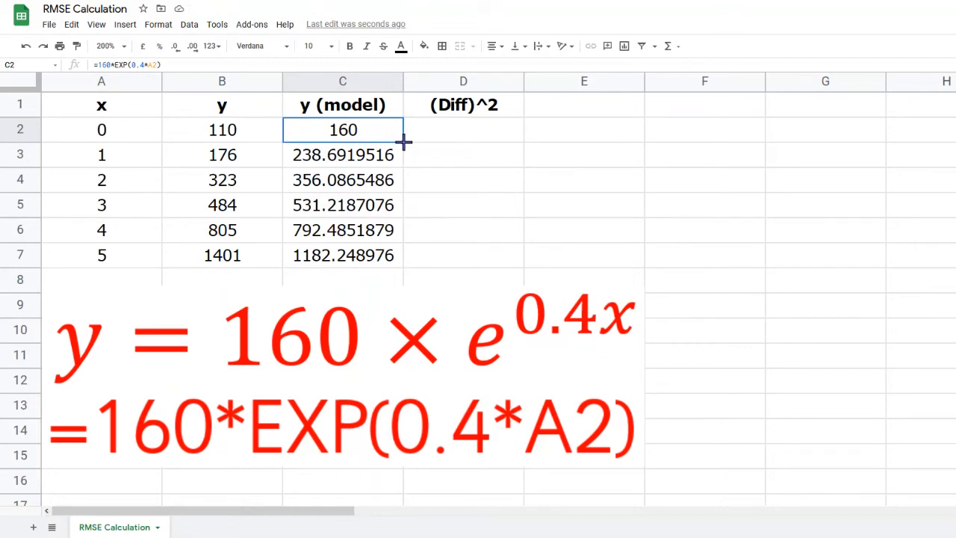
text(=(B2-C2)^2)
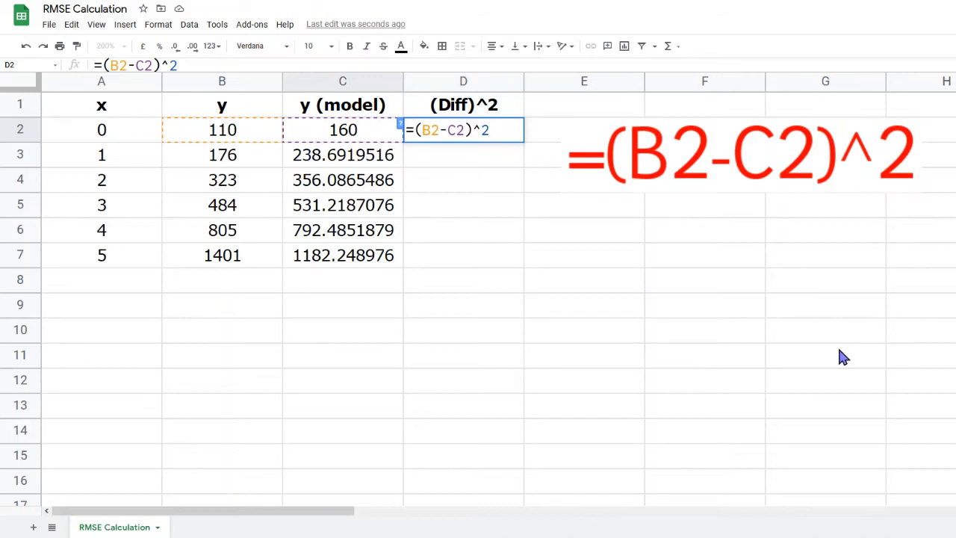
- Enter =(B2-C2)^2 in D2 and fill it down to D7
key(Enter)
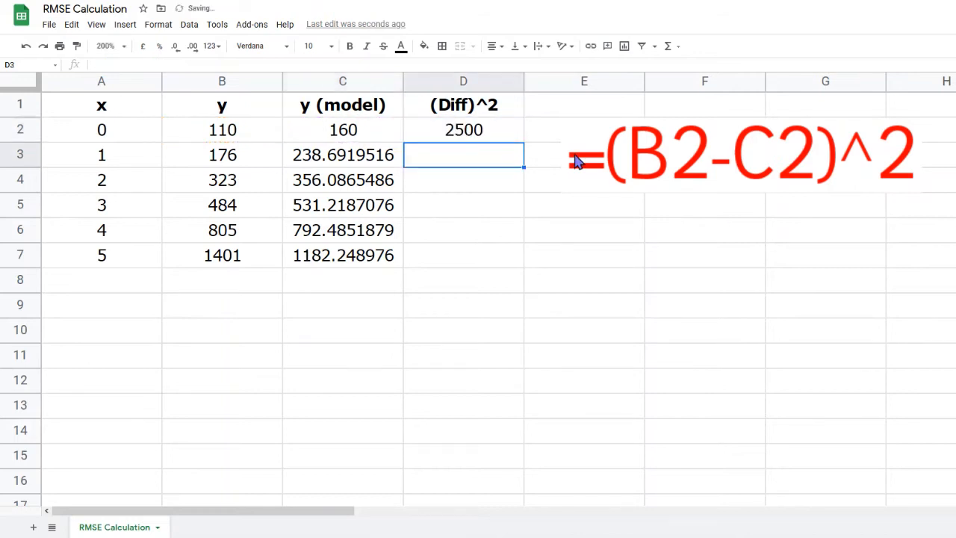
click(463, 130)
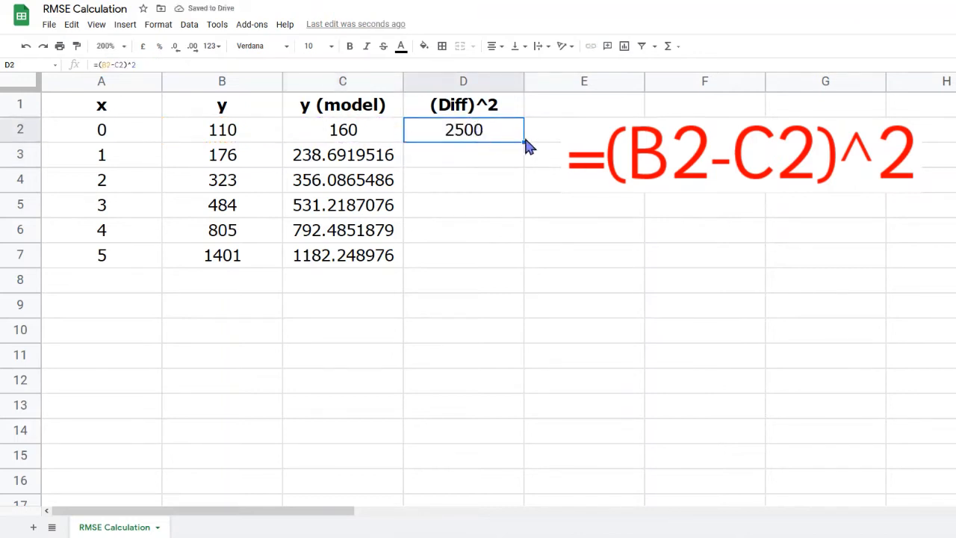
mouse_move(523, 143)
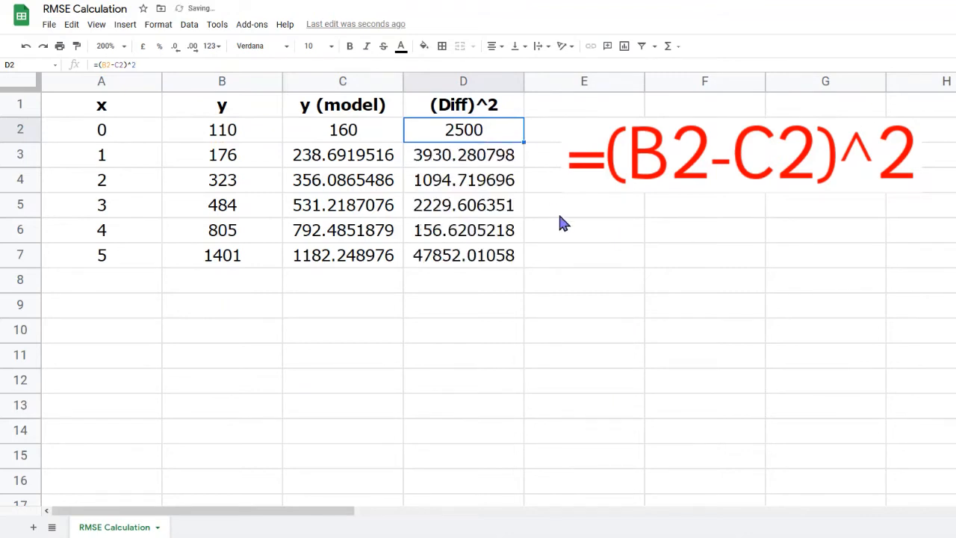
mouse_move(586, 304)
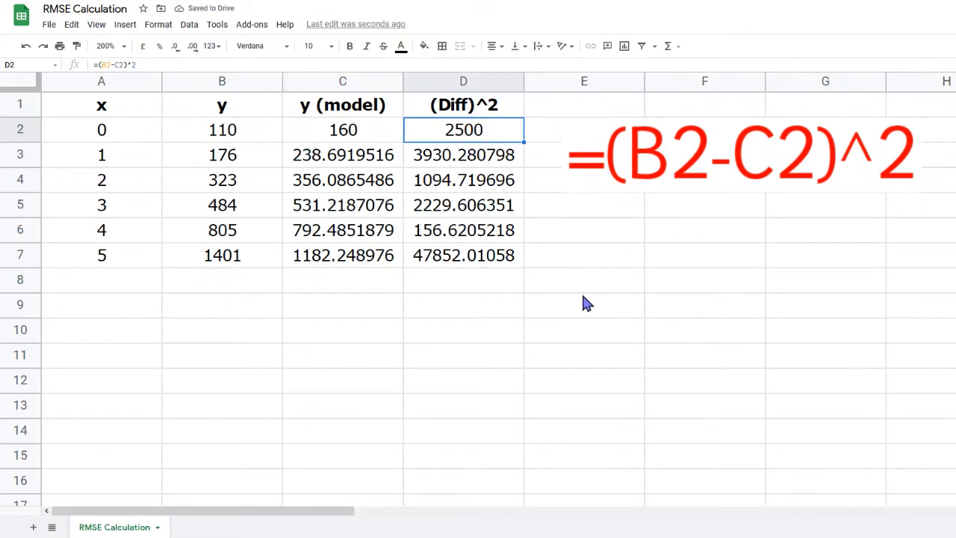
text(=AVERAGE(D2:D7))
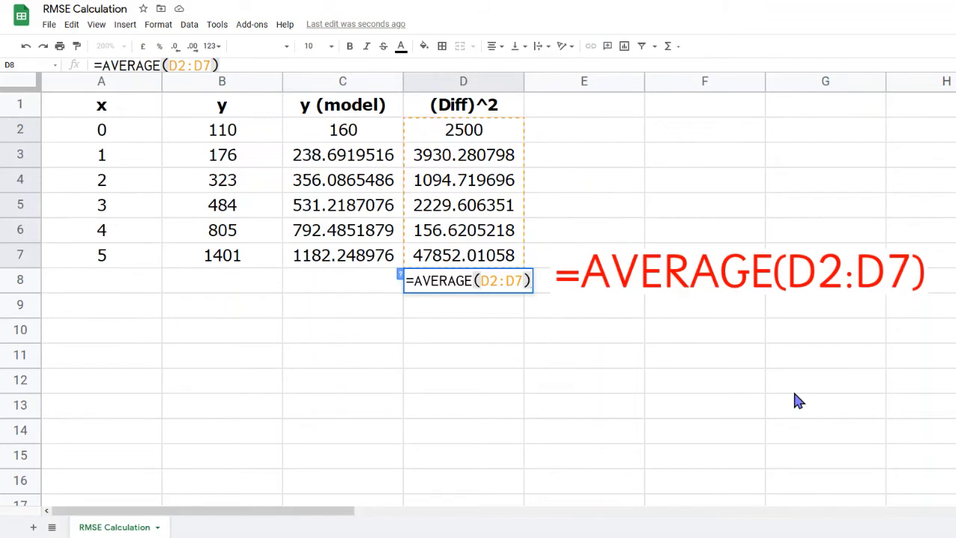
- Enter =AVERAGE(D2:D7) in D8, giving 9627.206, and label C8 'MSE'
key(Enter)
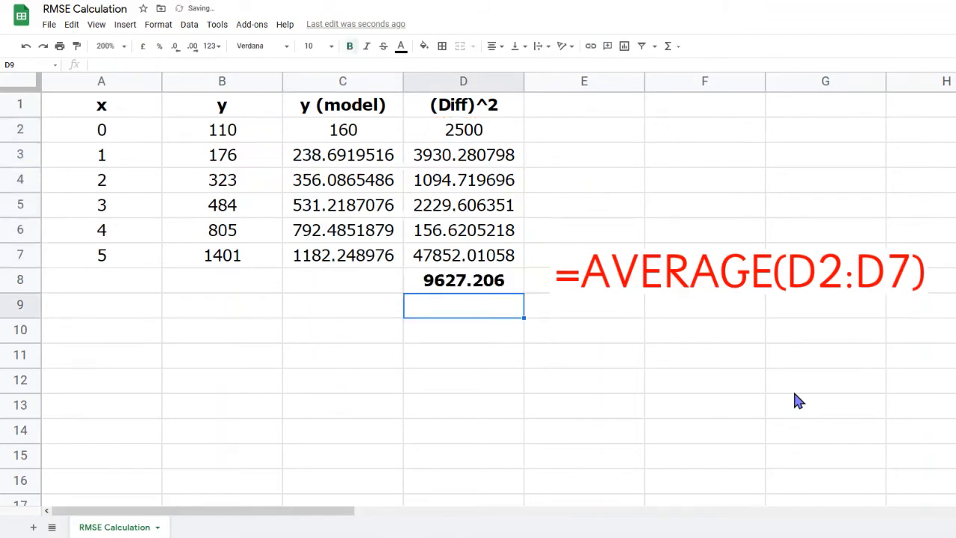
mouse_move(657, 444)
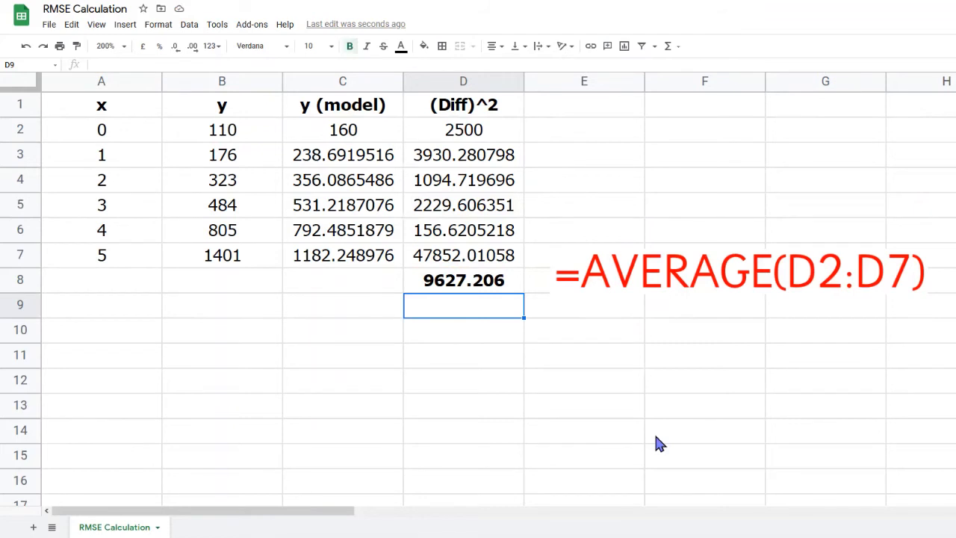
mouse_move(353, 295)
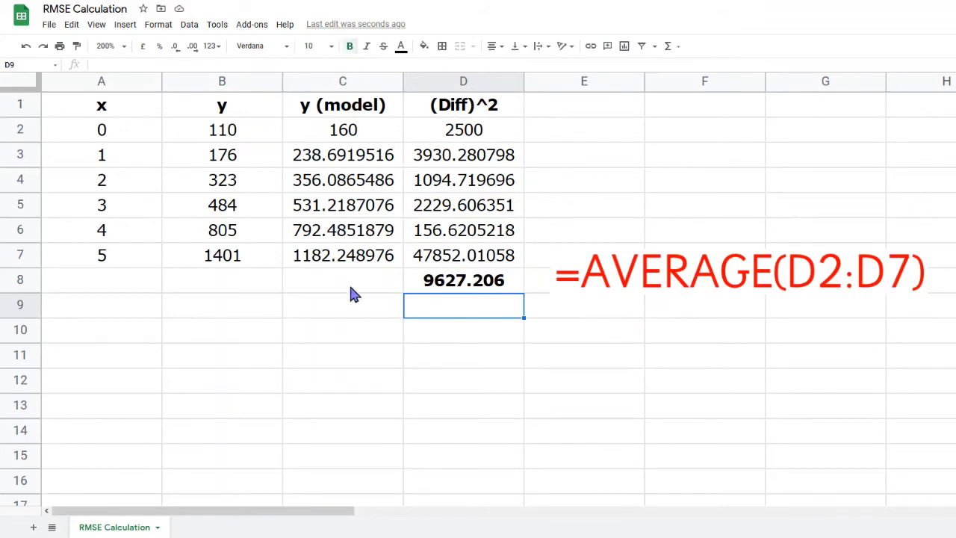
click(343, 280)
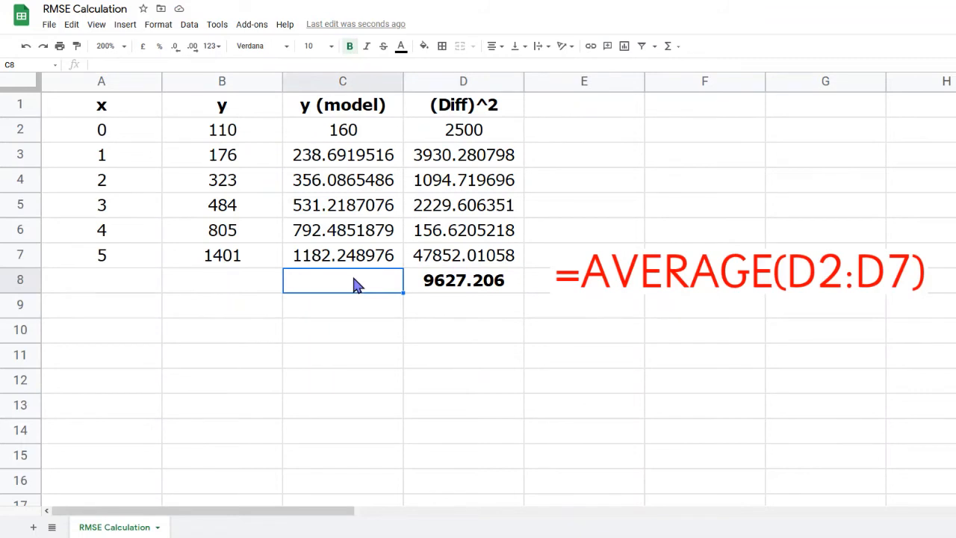
text(MS)
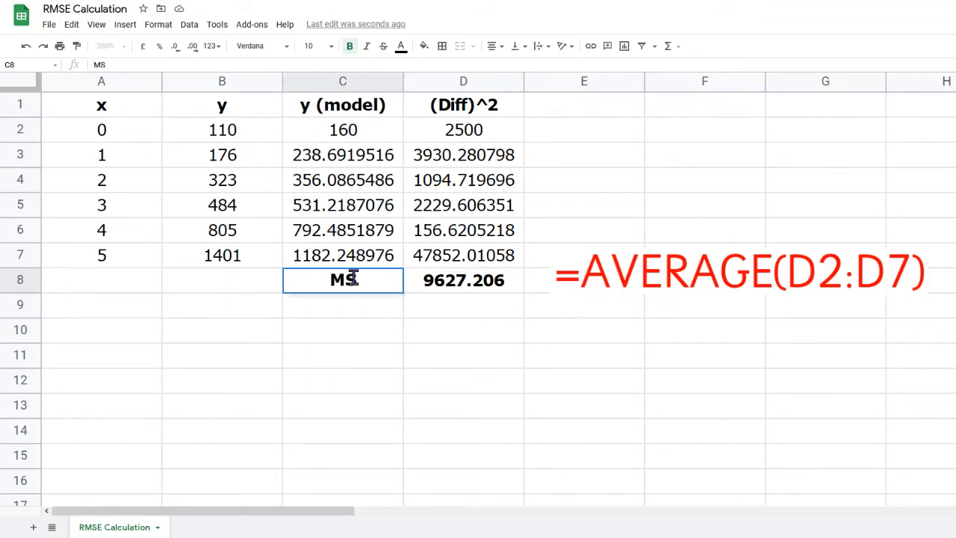
key(Enter)
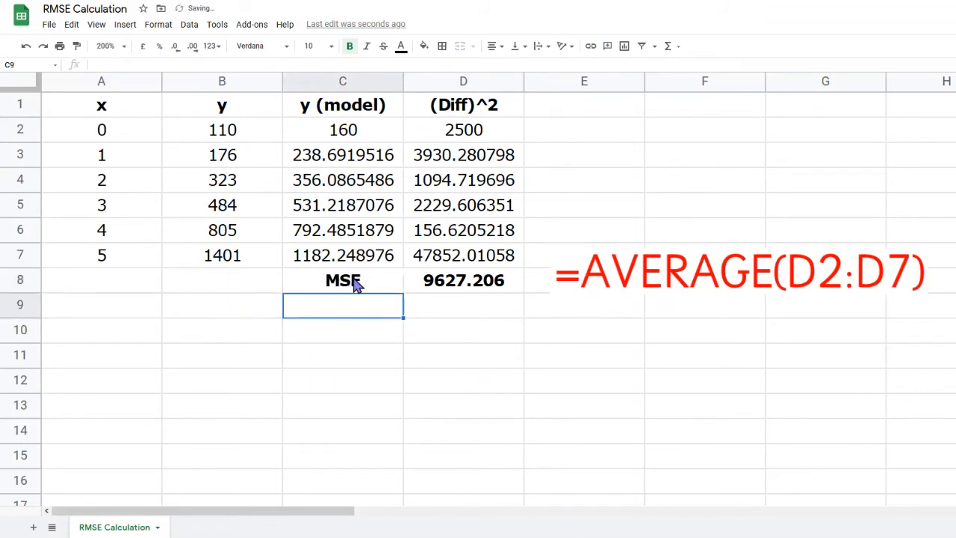
text(=SQRT(D8))
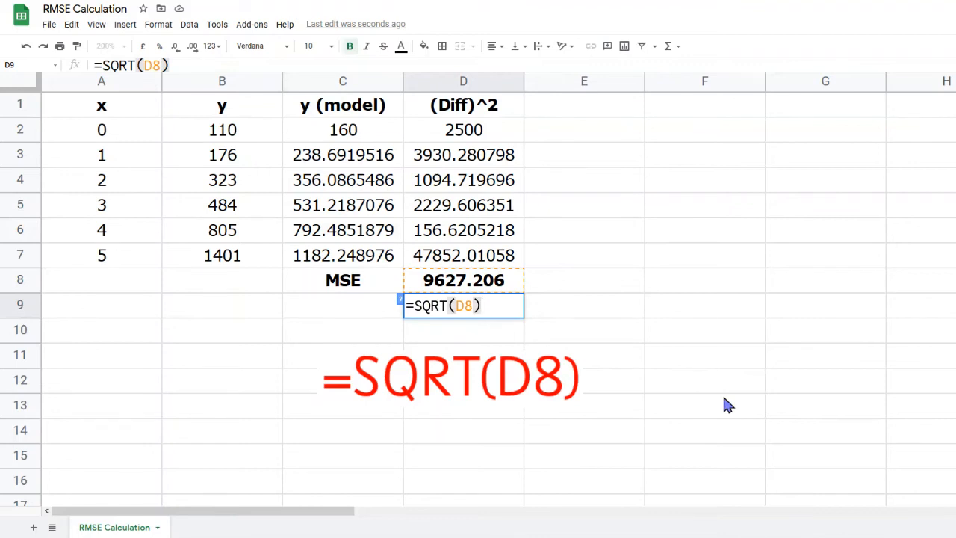
- Enter =SQRT(D8) in D9, giving 98.118, and label C9 'RMSE'
key(Enter)
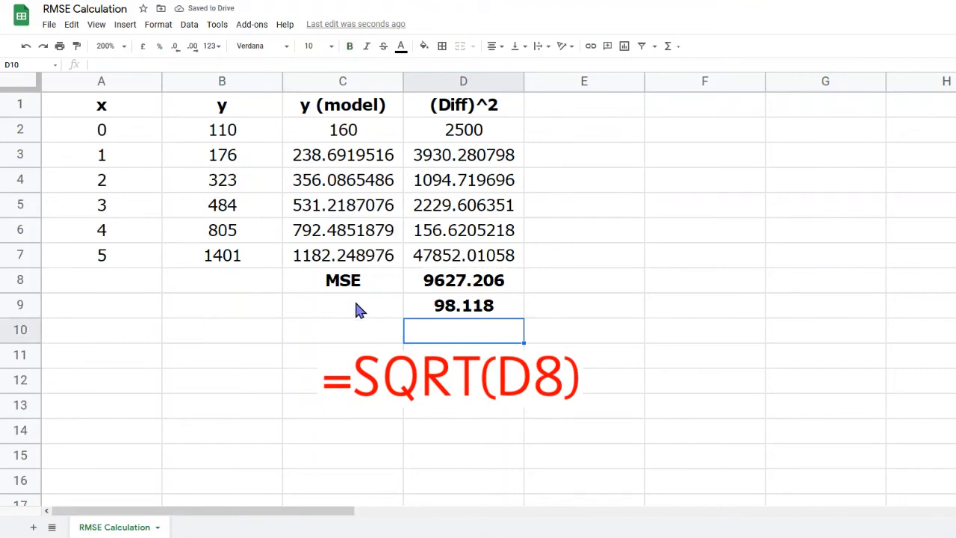
click(342, 304)
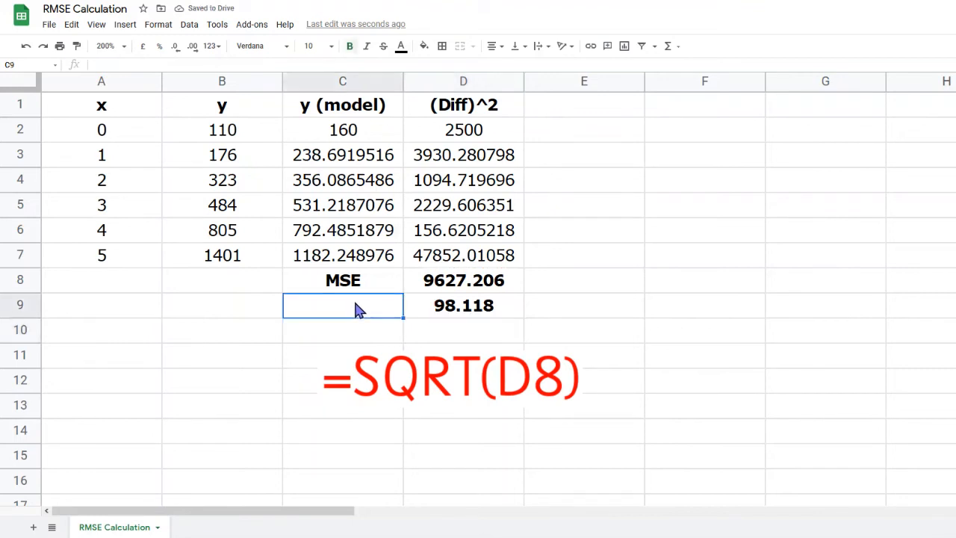
text(RMSE)
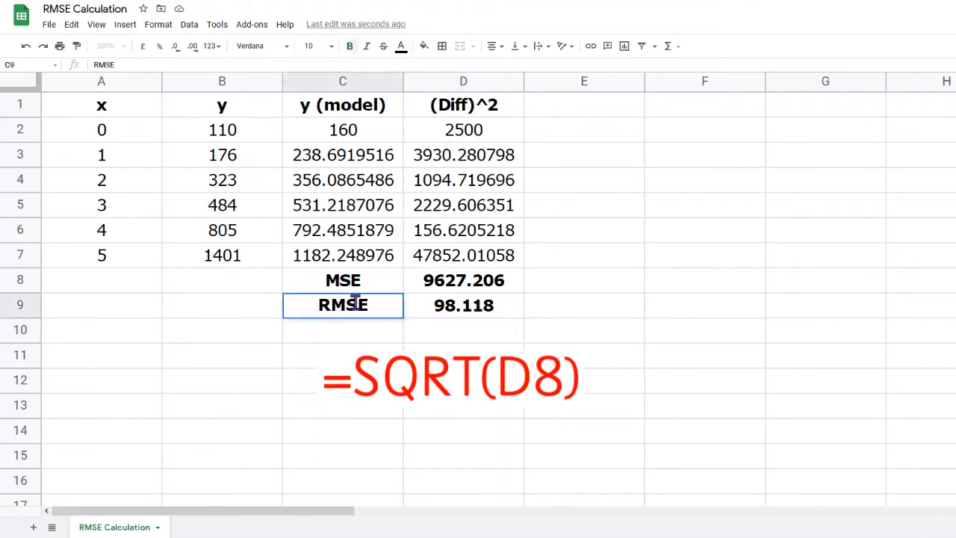
click(342, 330)
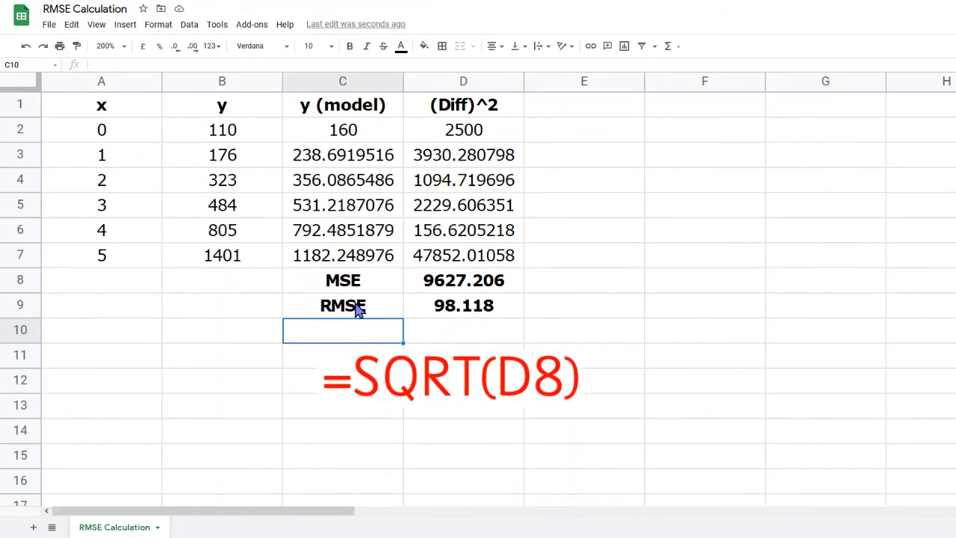
click(584, 383)
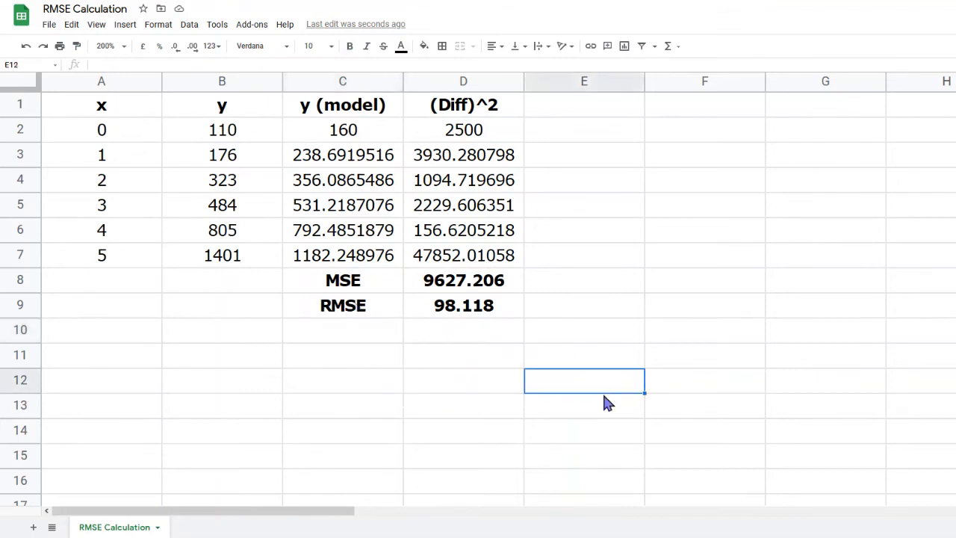
mouse_move(519, 373)
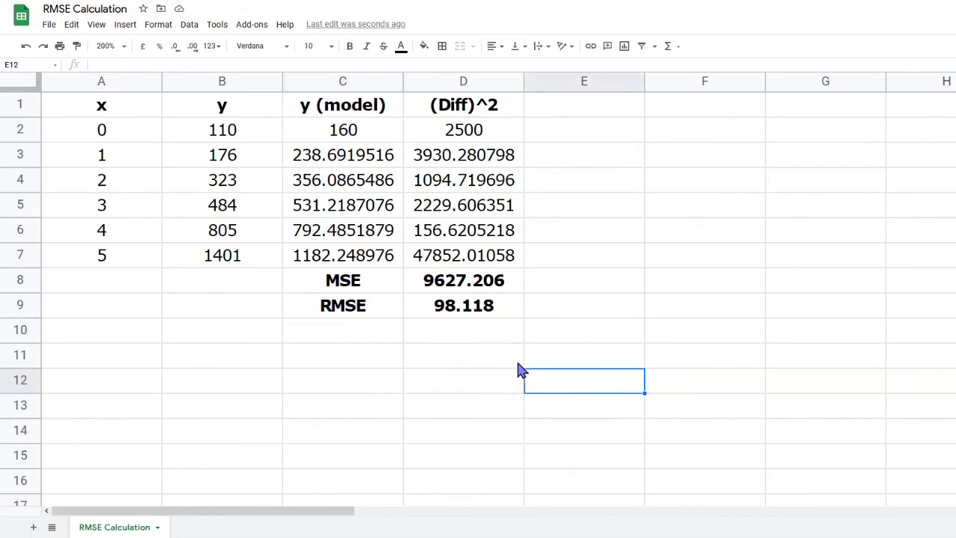
mouse_move(384, 293)
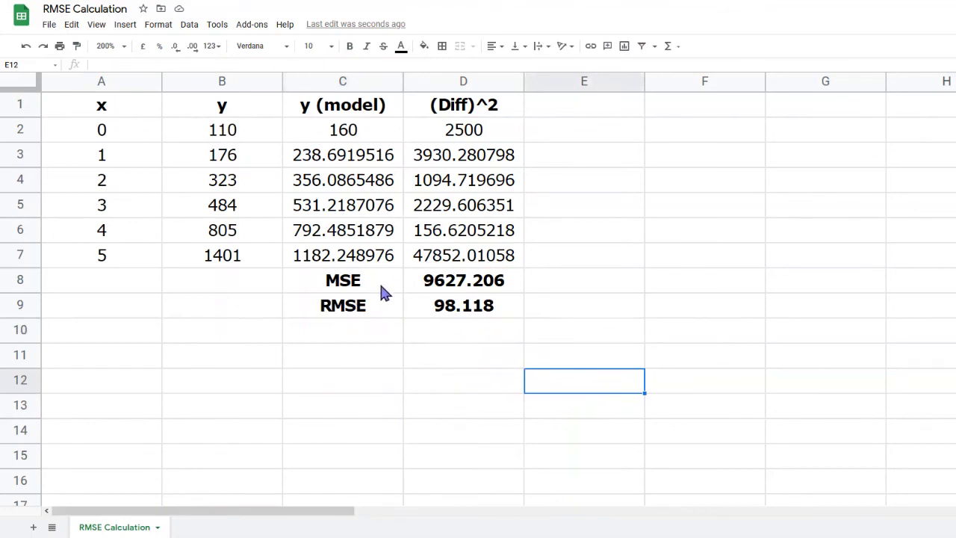
mouse_move(387, 292)
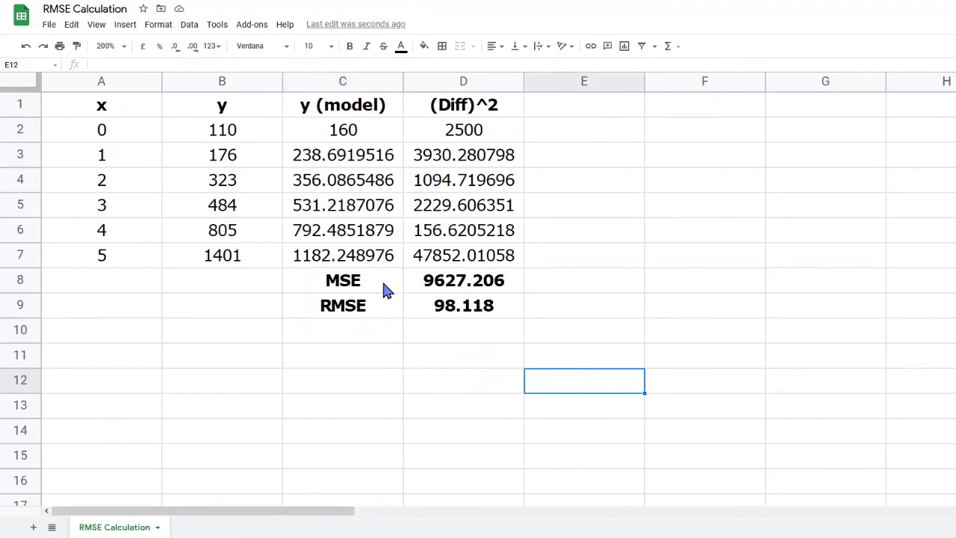
mouse_move(382, 321)
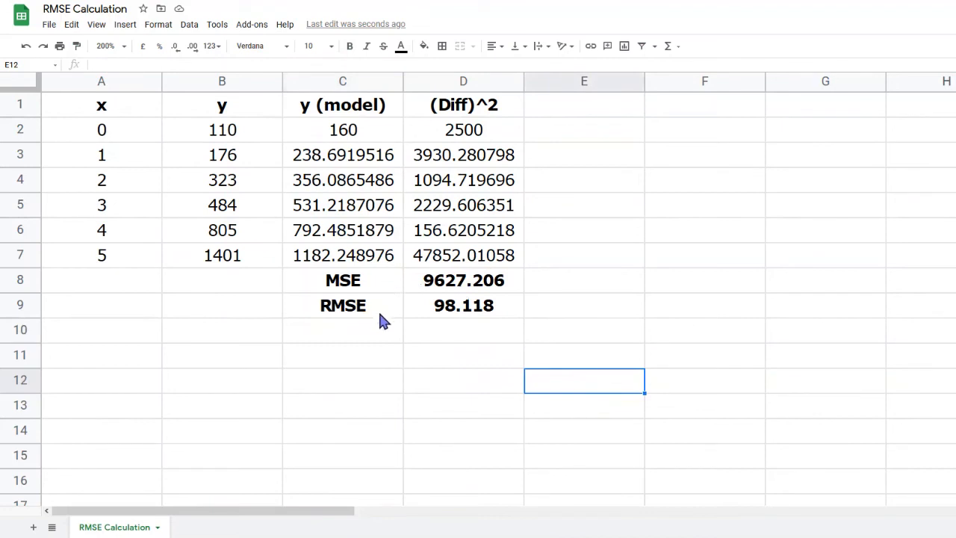
mouse_move(385, 340)
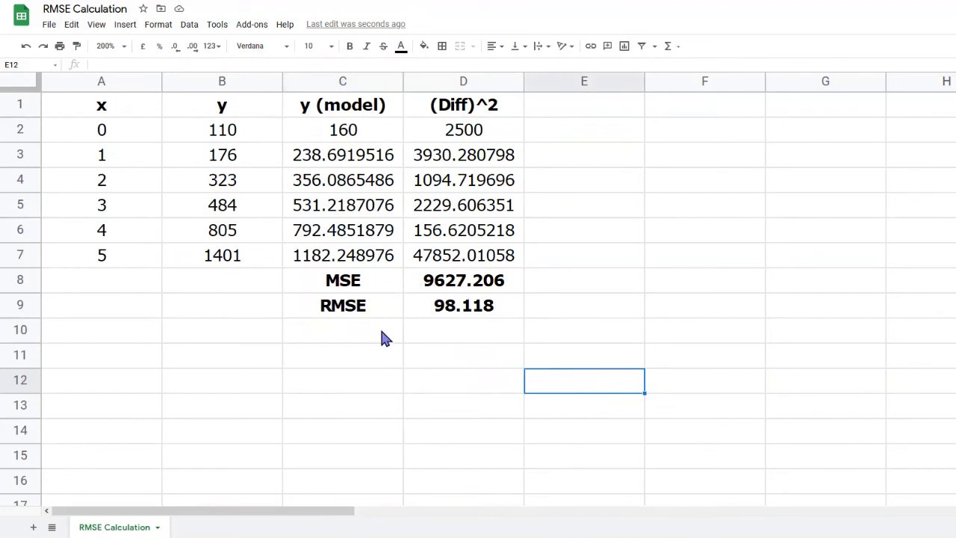
mouse_move(531, 343)
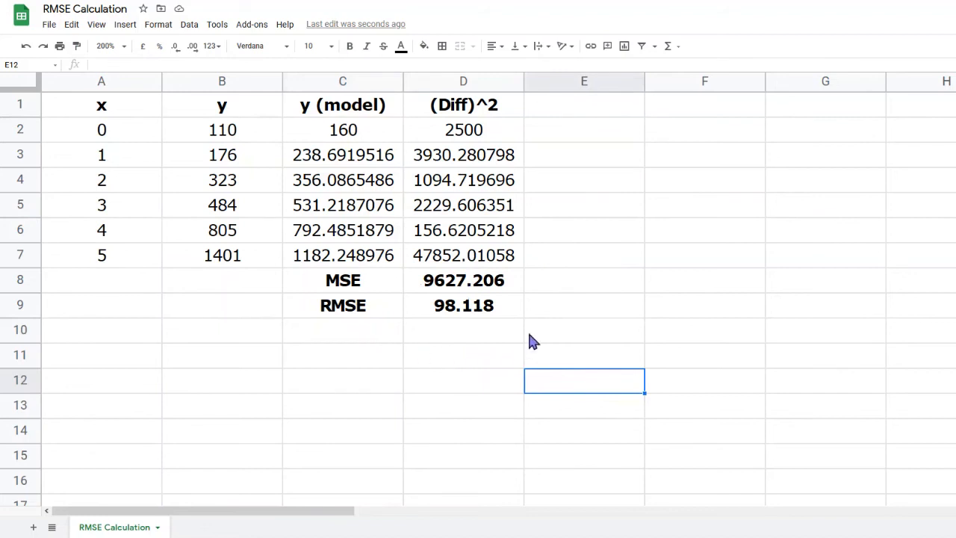
mouse_move(422, 168)
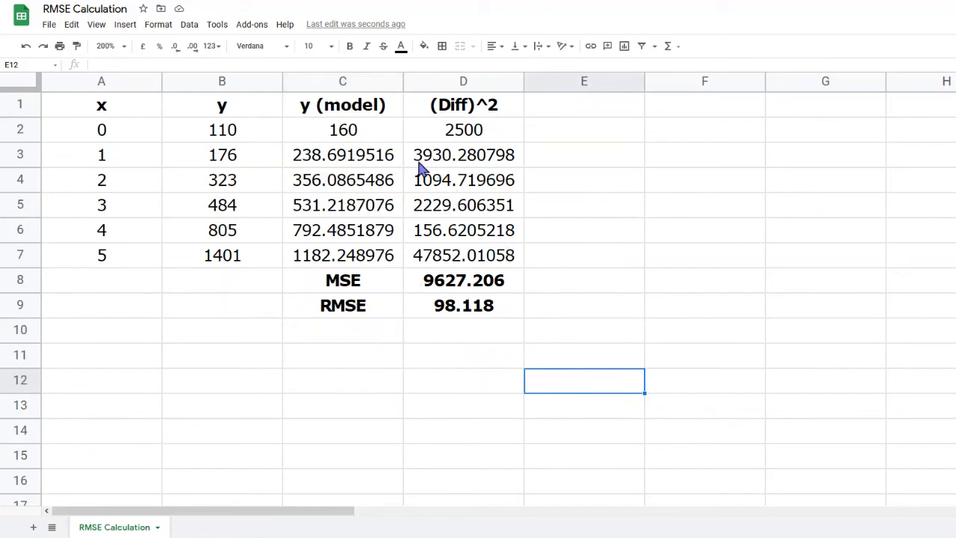
mouse_move(418, 240)
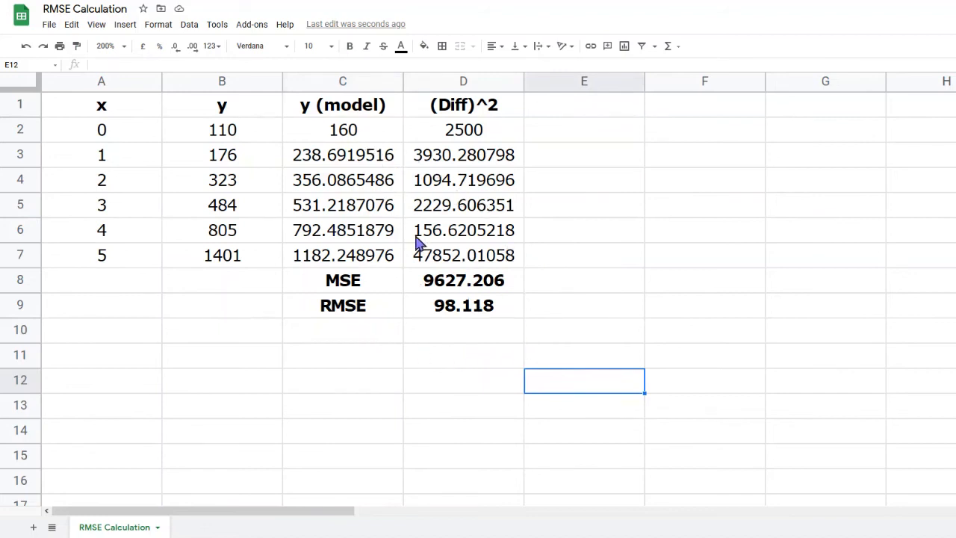
mouse_move(506, 312)
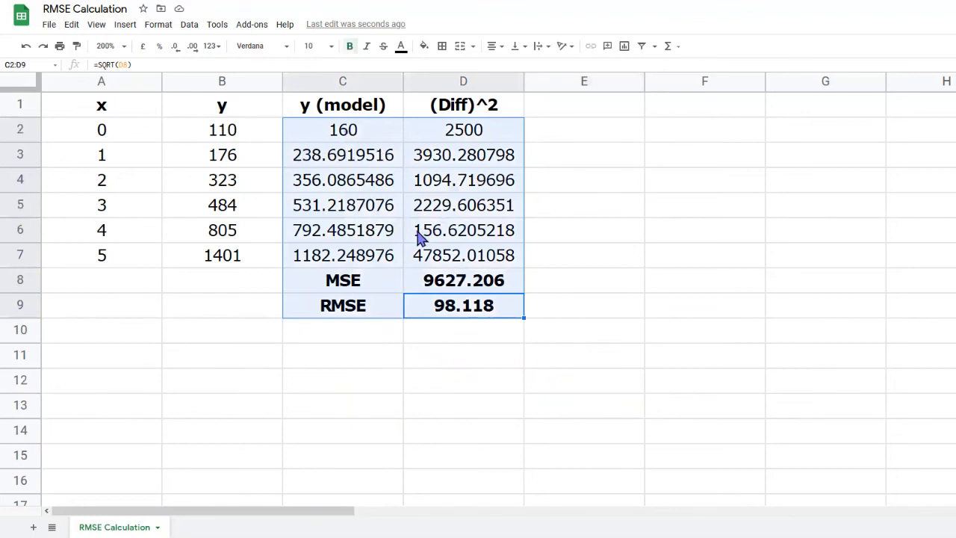
- Open the custom number format for C2:D9 and enter 0.00
click(157, 24)
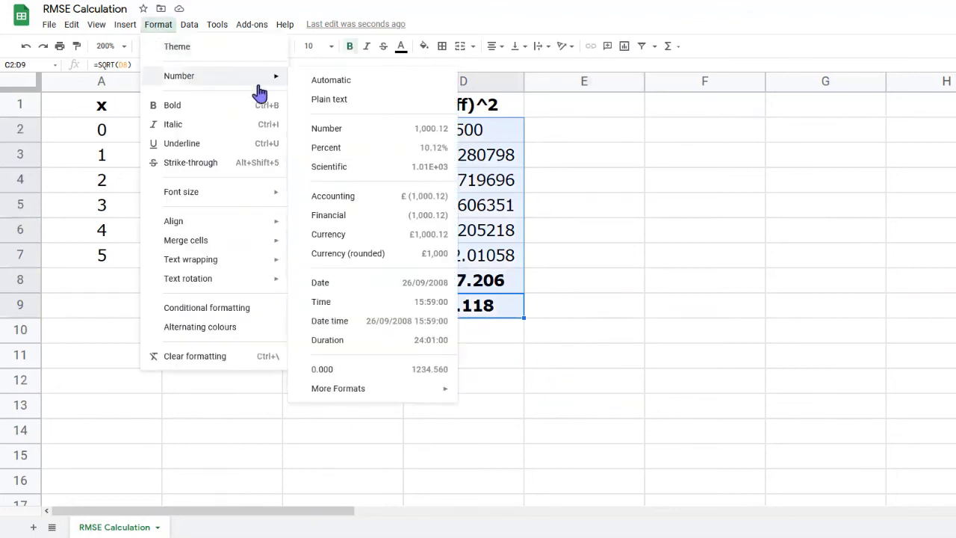
mouse_move(392, 390)
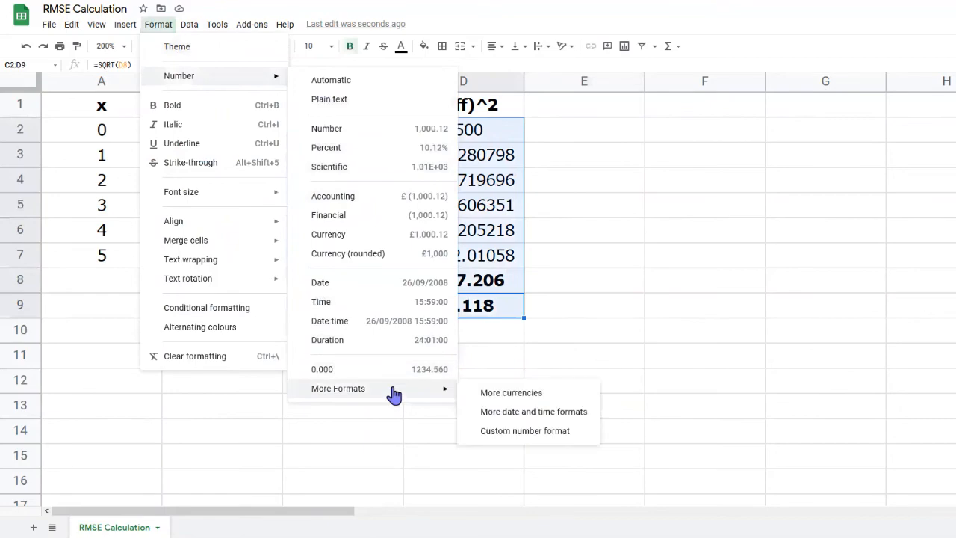
mouse_move(542, 438)
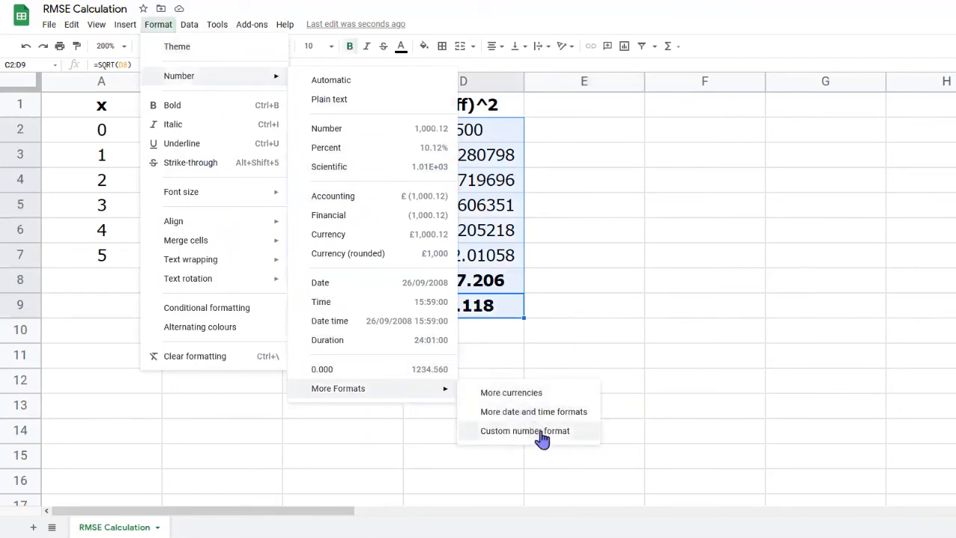
click(525, 431)
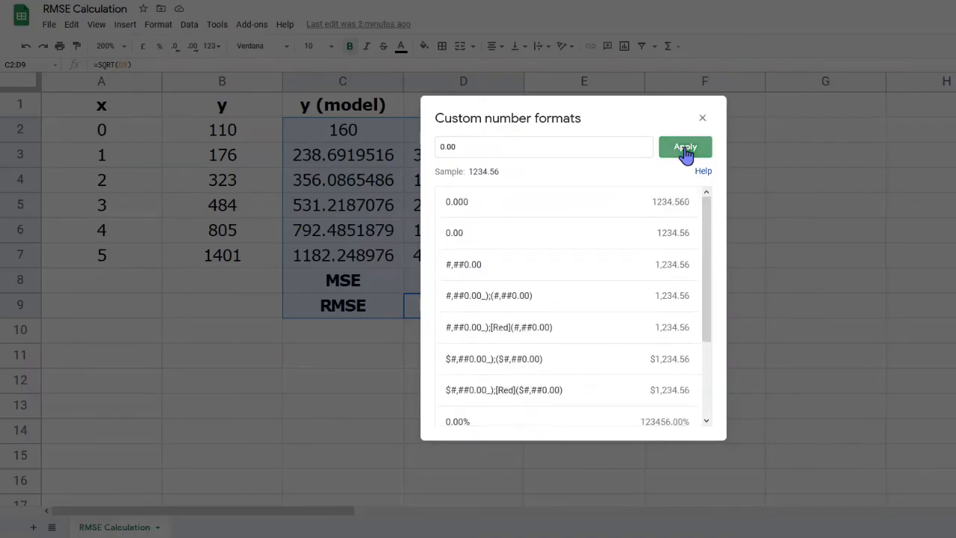
- Apply the 0.00 format so MSE shows 9627.21 and RMSE 98.12
click(685, 147)
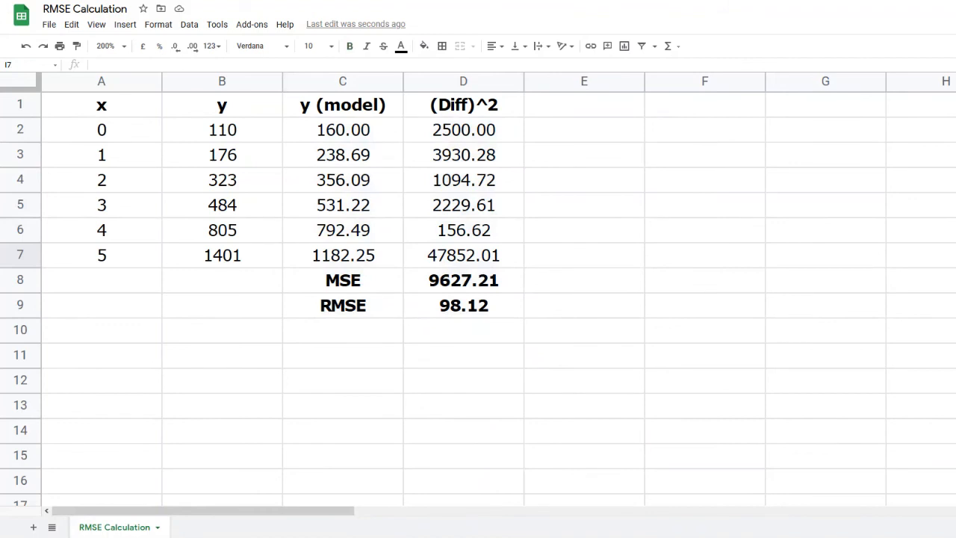
mouse_move(483, 318)
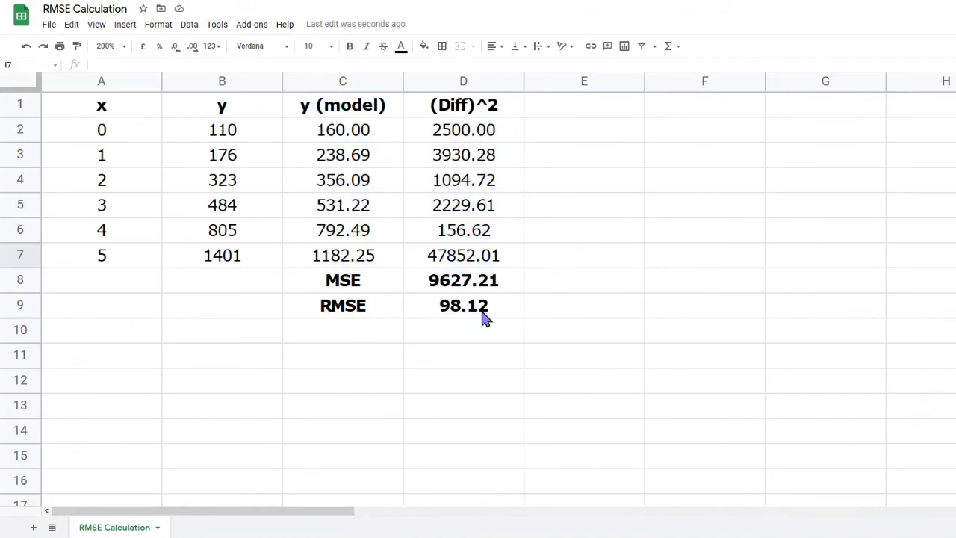
- Switch the sheet to Show formulae, revealing the EXP, AVERAGE and SQRT formulas
click(96, 24)
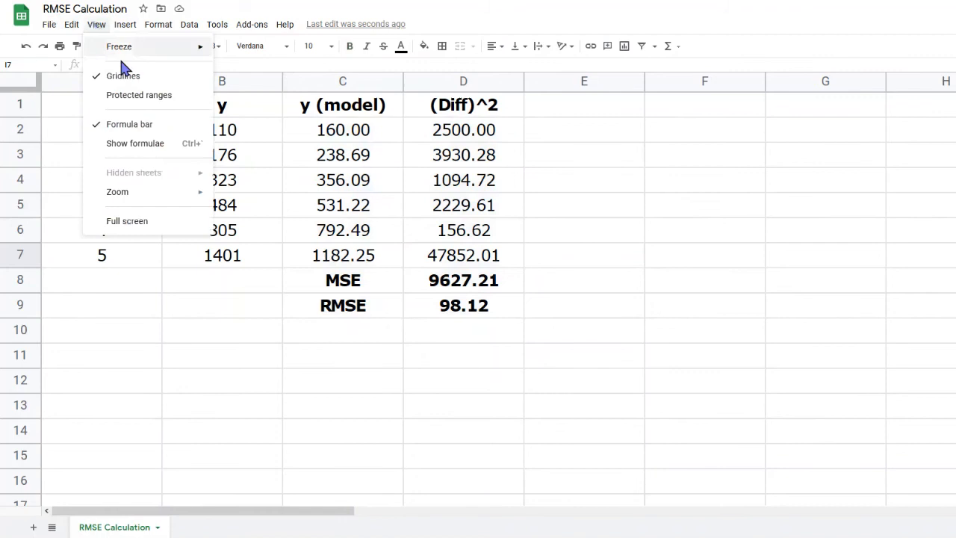
click(136, 143)
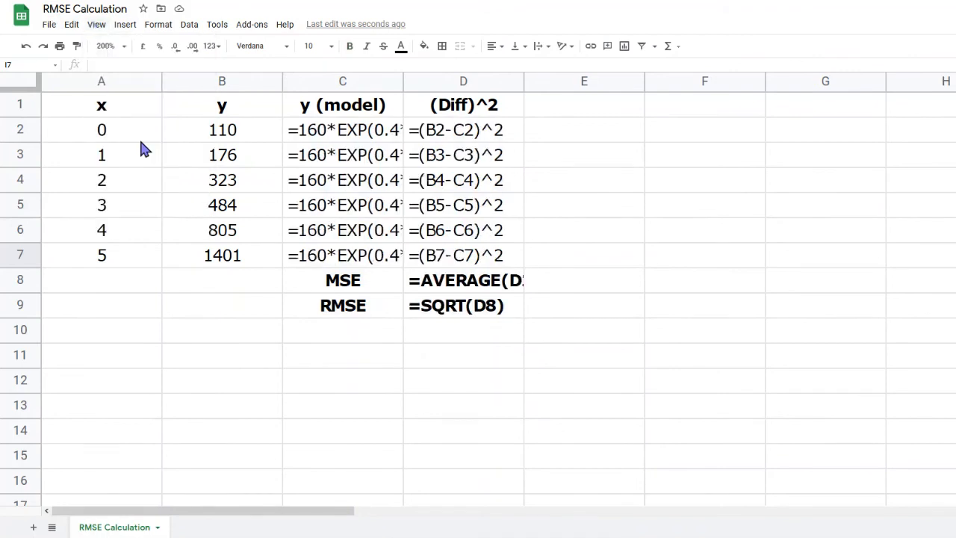
mouse_move(480, 258)
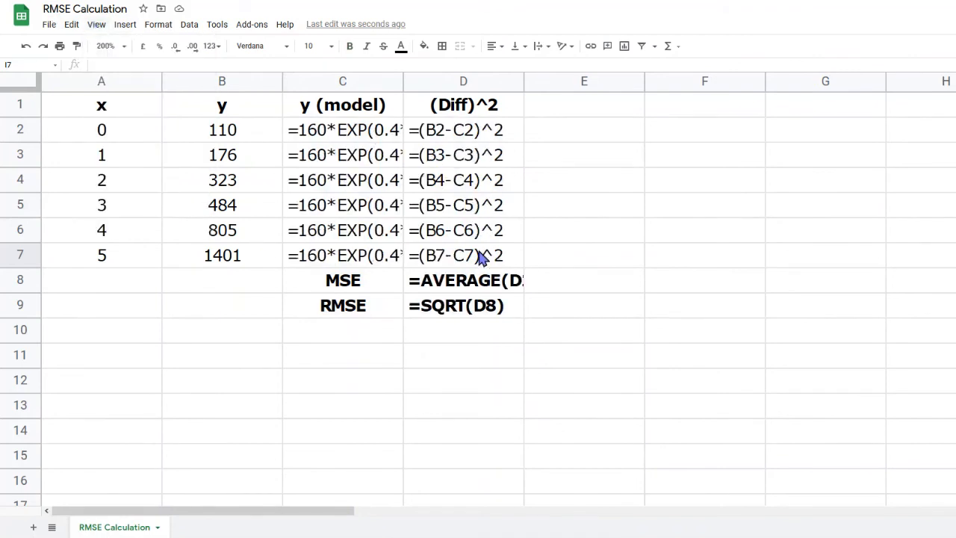
mouse_move(485, 303)
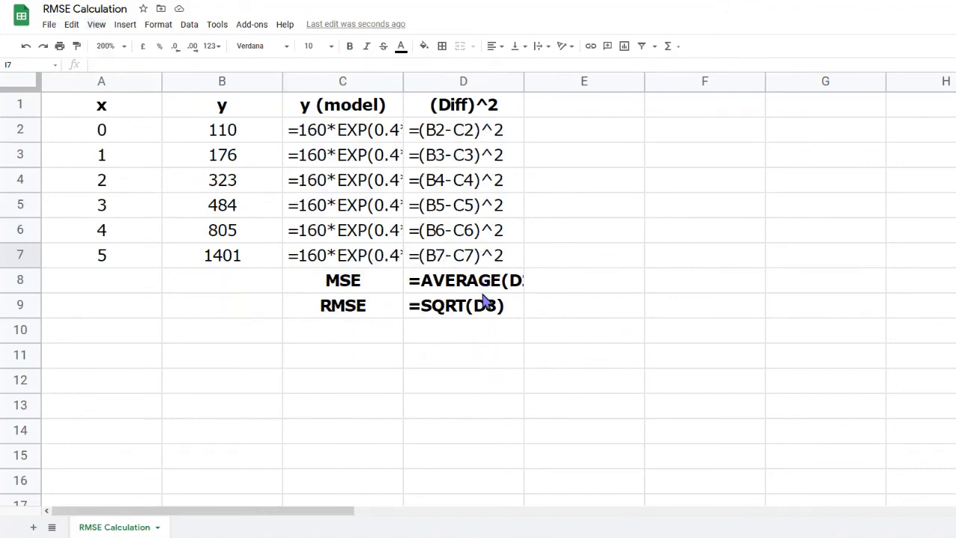
mouse_move(484, 313)
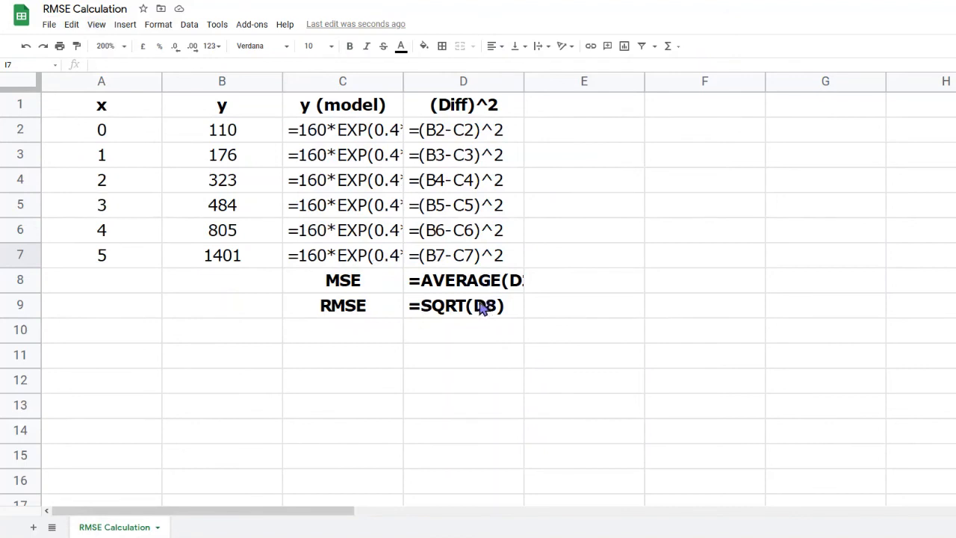
mouse_move(470, 311)
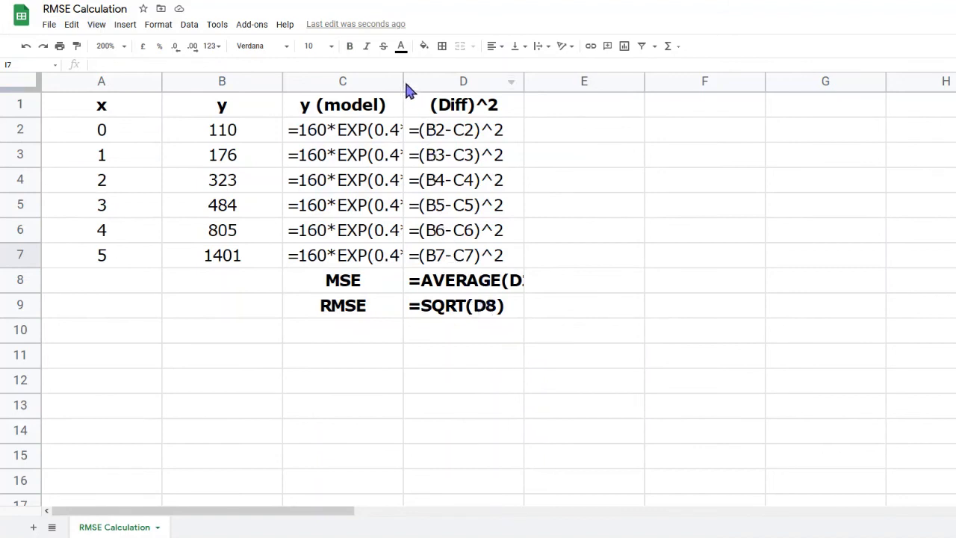
mouse_move(395, 80)
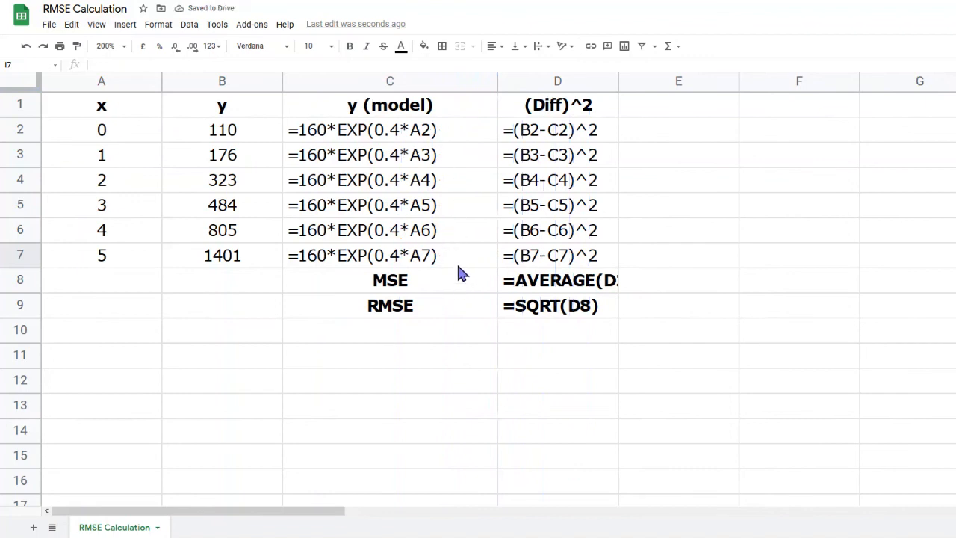
mouse_move(634, 86)
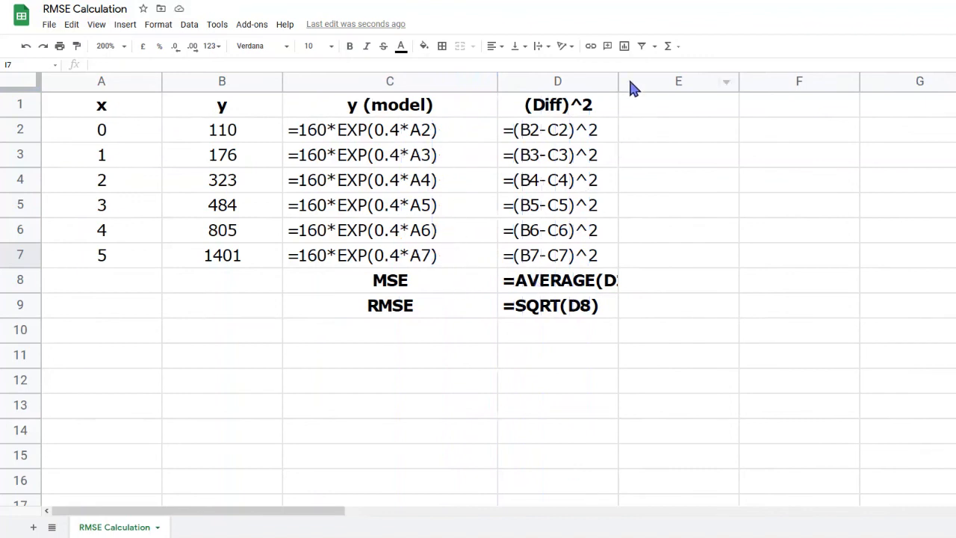
mouse_move(613, 81)
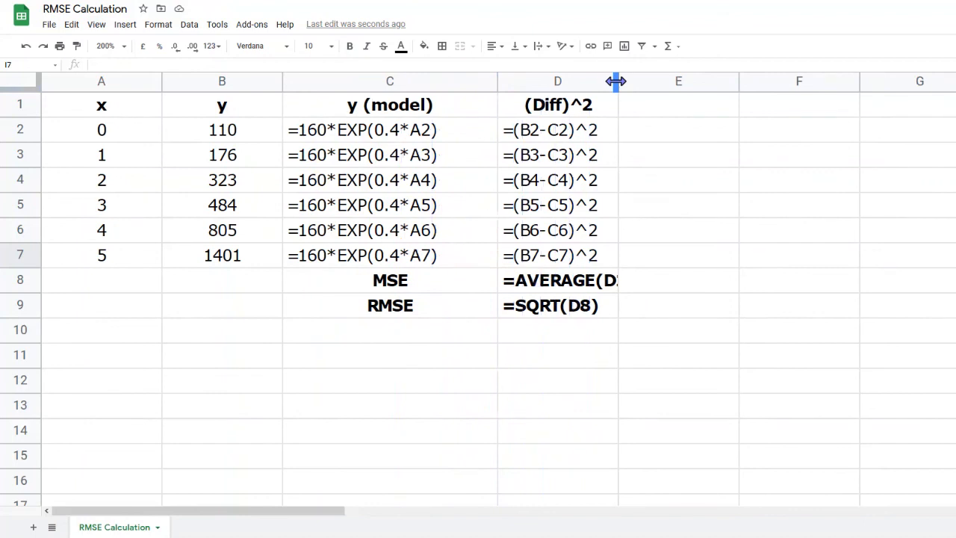